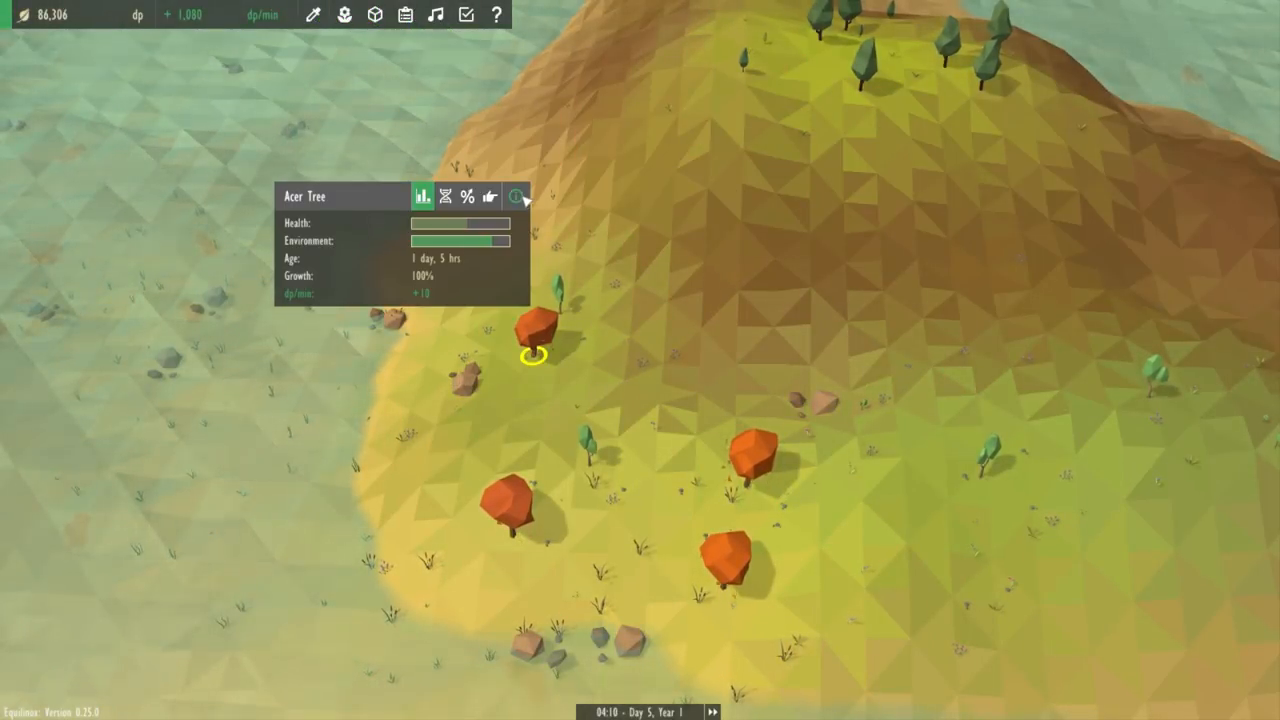
# Step: View the Acer Tree details, dismiss them, select the shore duck and show its Duck details panel
pyautogui.click(516, 196)
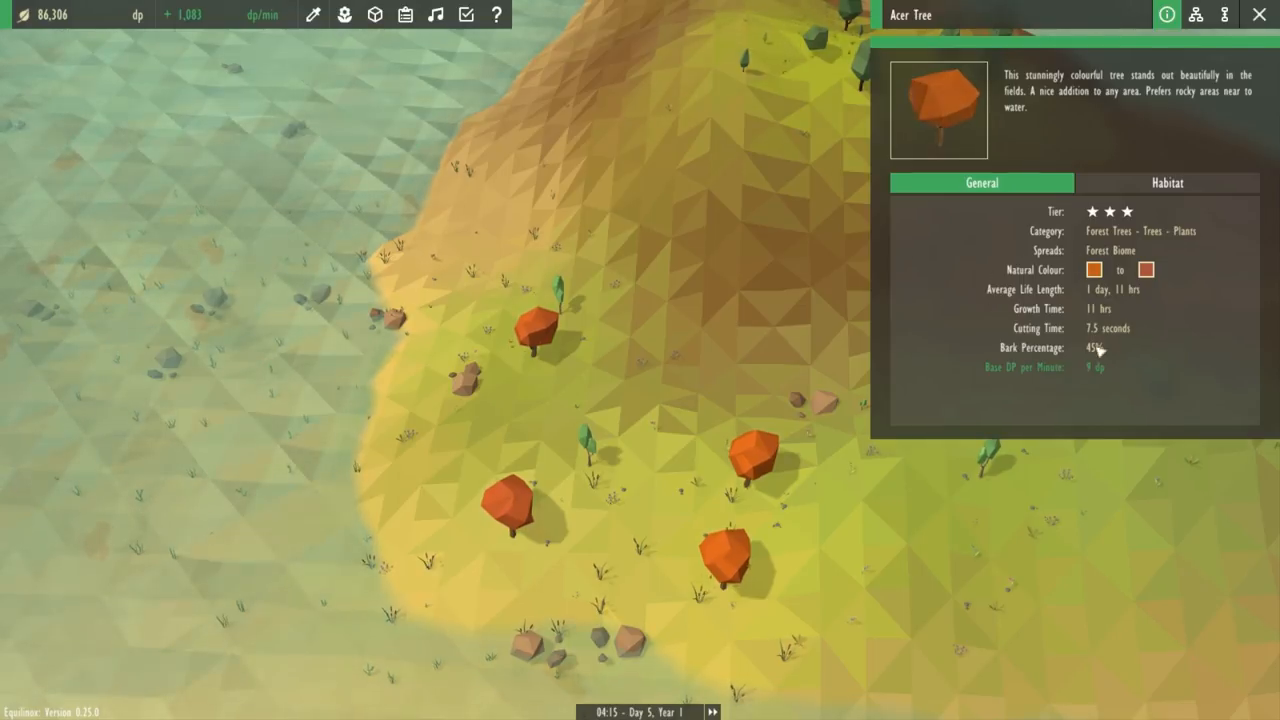
pyautogui.click(1166, 182)
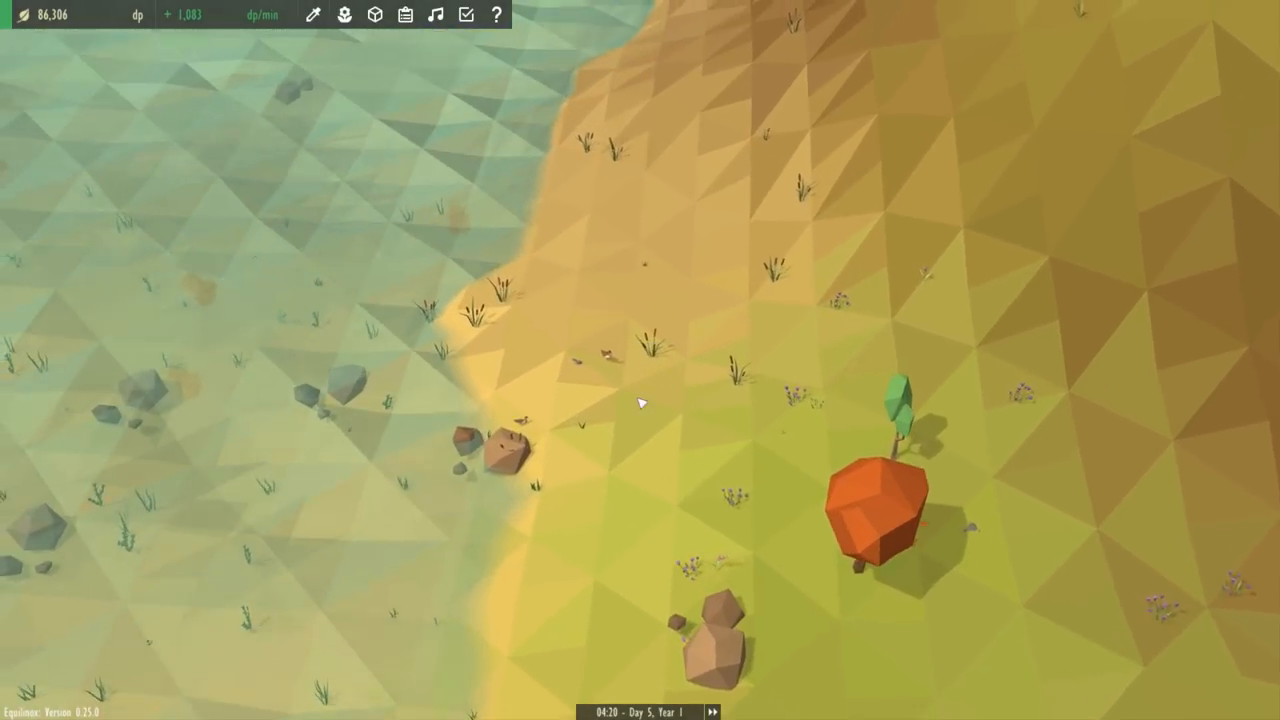
pyautogui.click(642, 404)
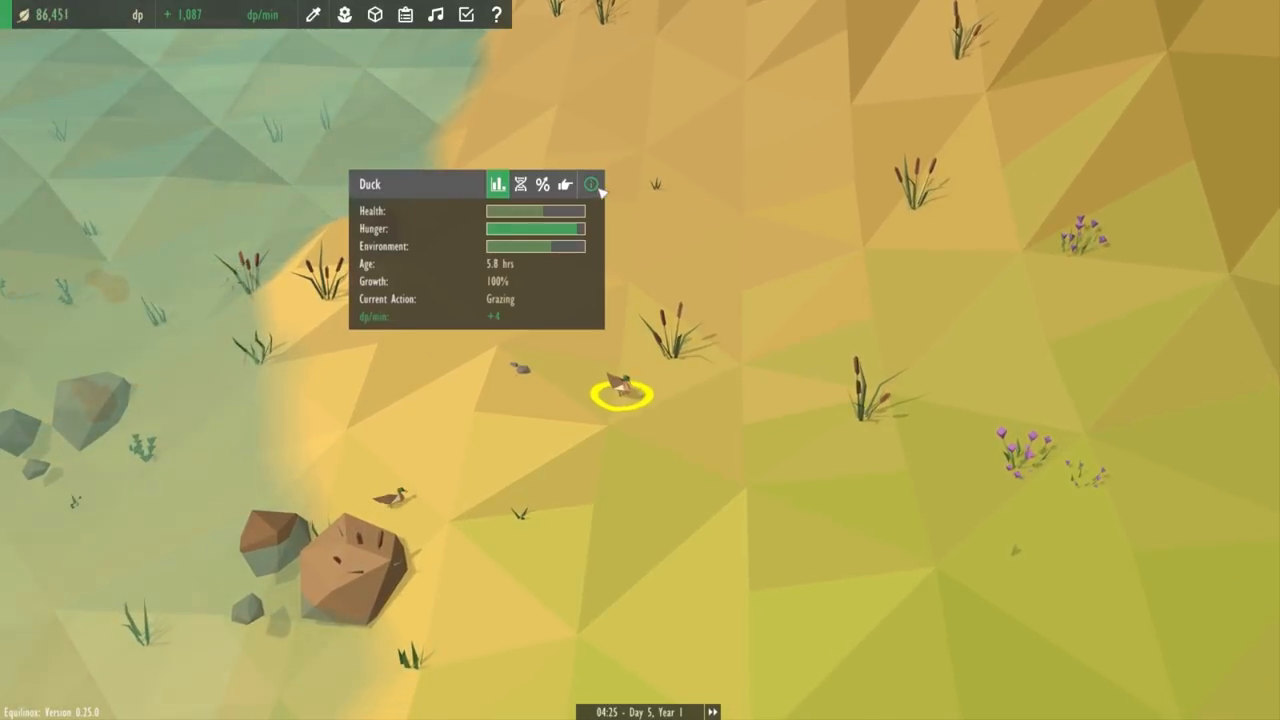
pyautogui.click(592, 184)
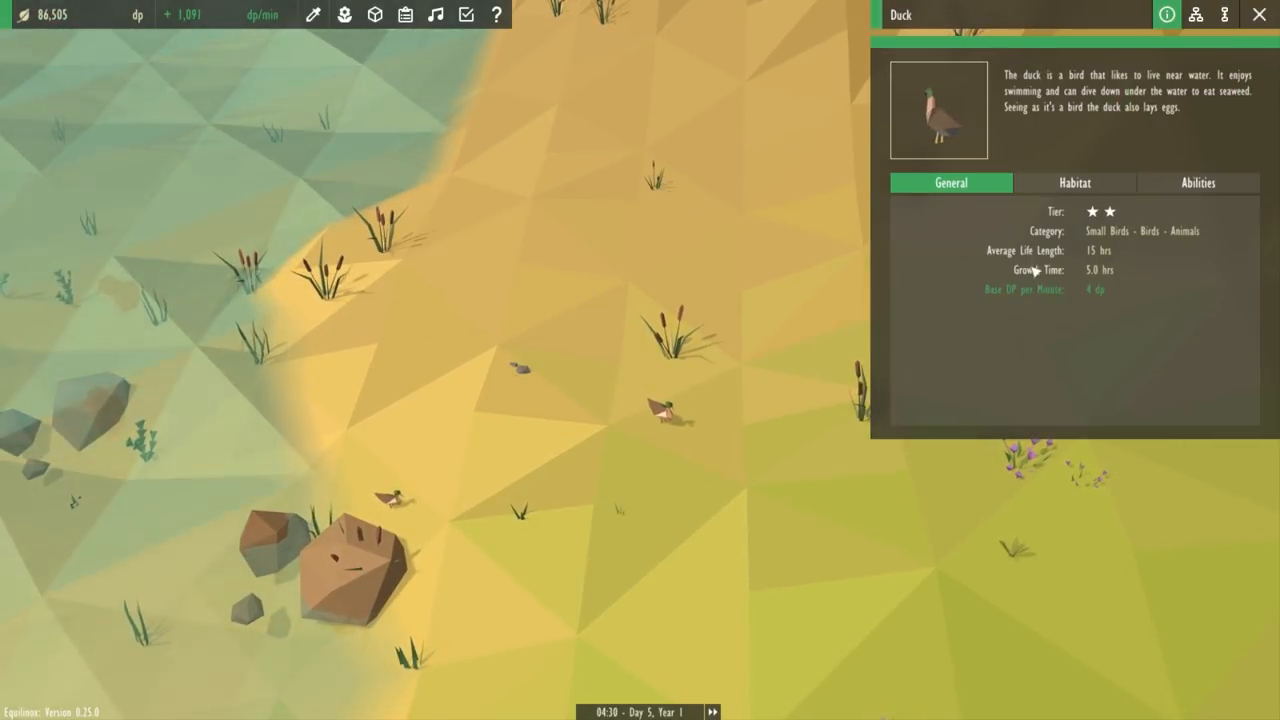